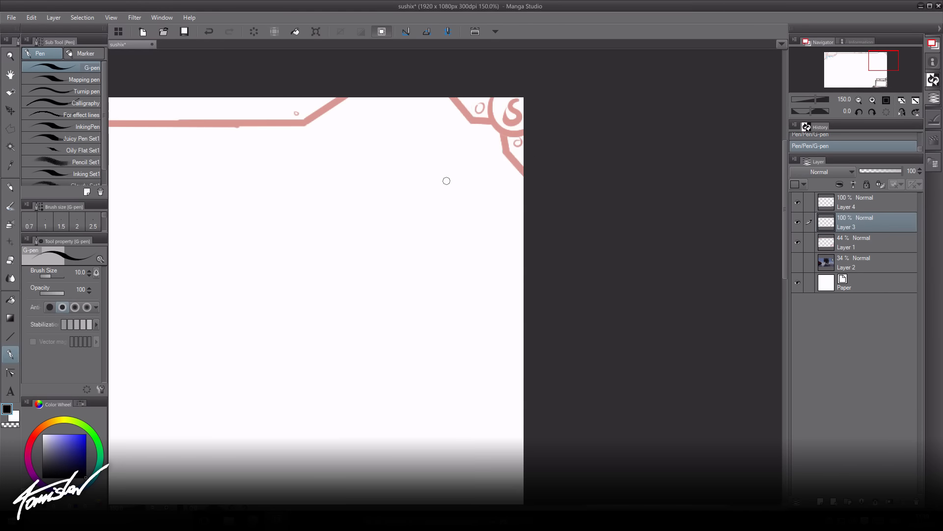
Step: Add a new raster layer for inking the top-left corner outlines with the G-pen
{"action": "left_click", "coordinate": [10, 258]}
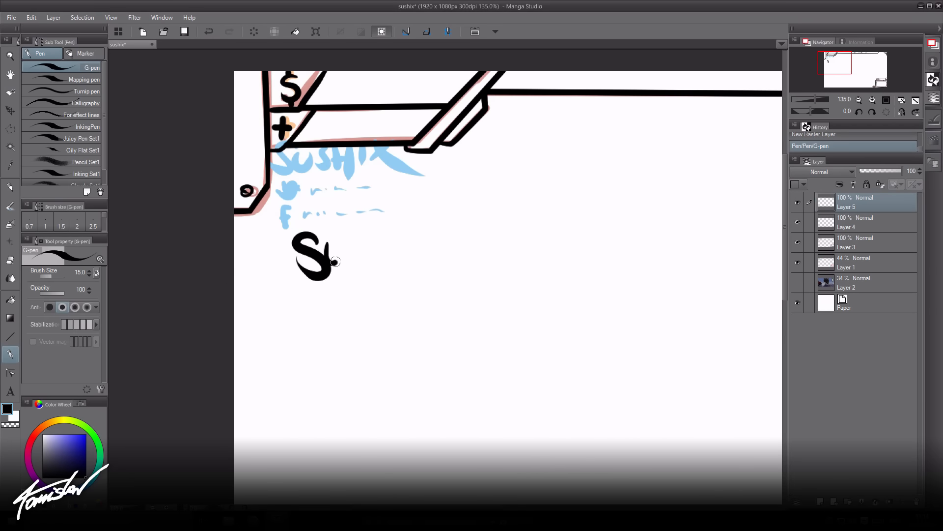
Step: Undo a stray stroke while flat-filling the webcam frame red and the tab grey
{"action": "key", "text": "ctrl+z"}
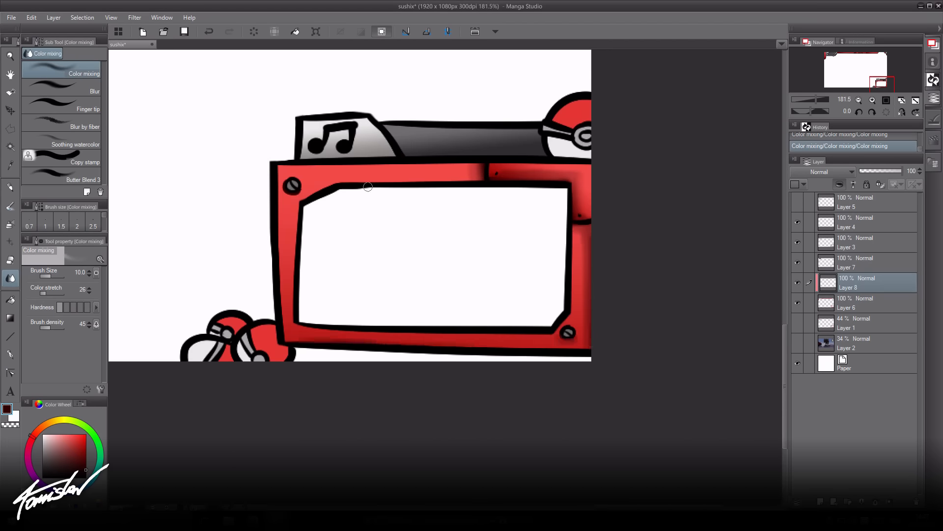
Step: Scroll the view while shading highlights on the red frame and screws on Overlay layers
{"action": "scroll", "scroll_direction": "down", "scroll_amount": 3}
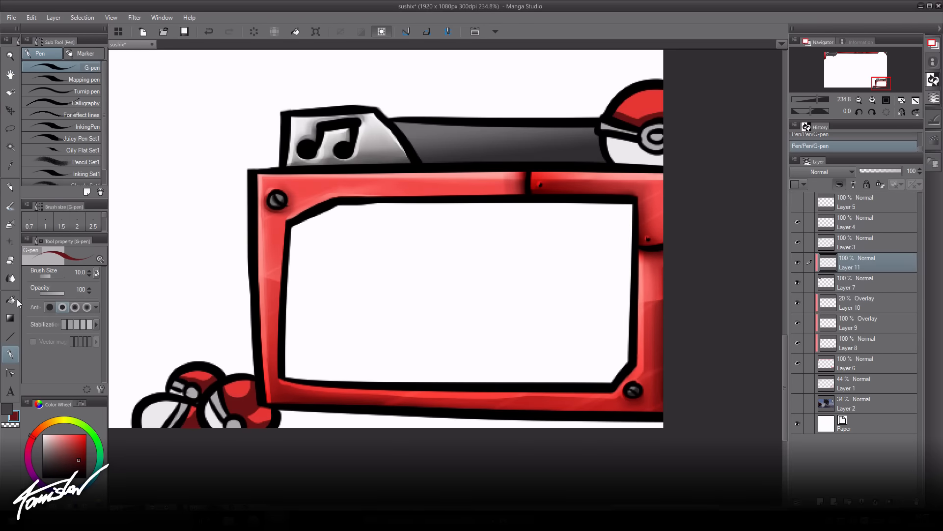
{"action": "left_click", "coordinate": [10, 278]}
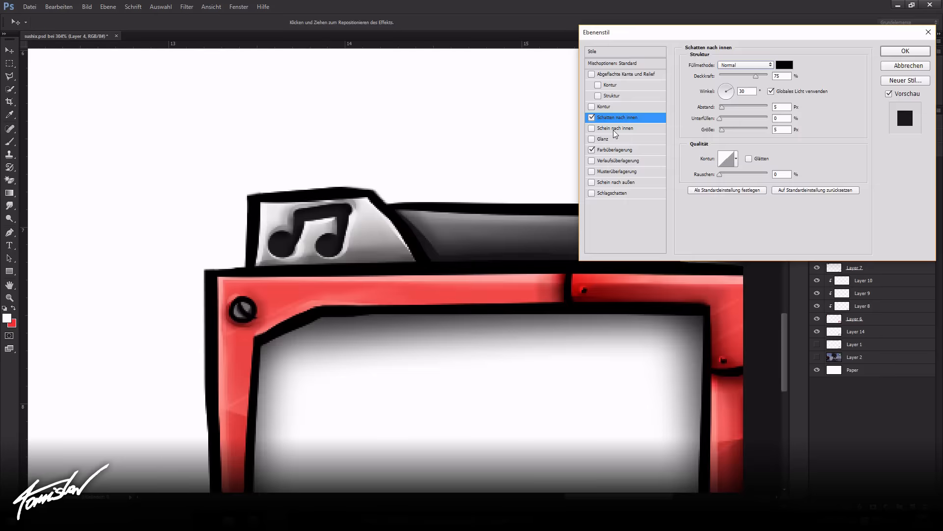
Step: Apply Inner Glow to the webcam frame and a black Stroke outline to the SUSHIX logo, confirming the layer styles
{"action": "left_click", "coordinate": [612, 128]}
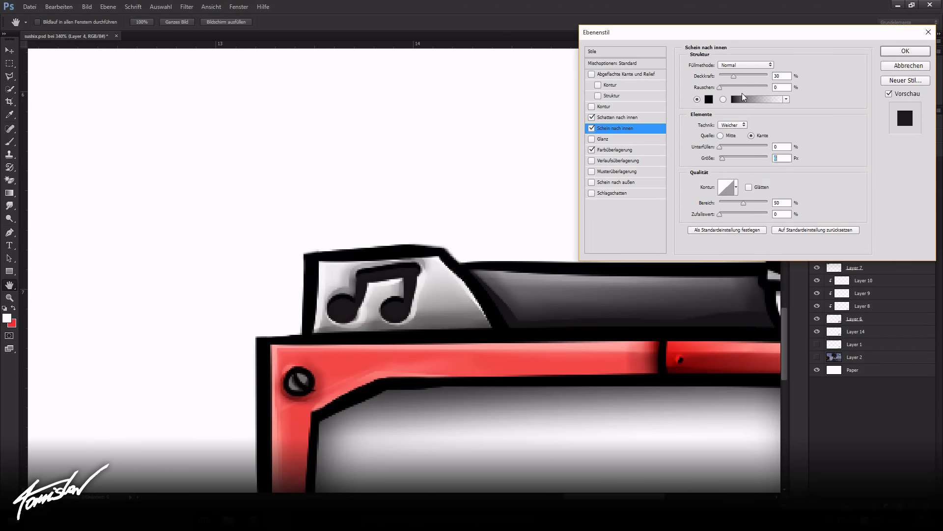
{"action": "left_click", "coordinate": [604, 106]}
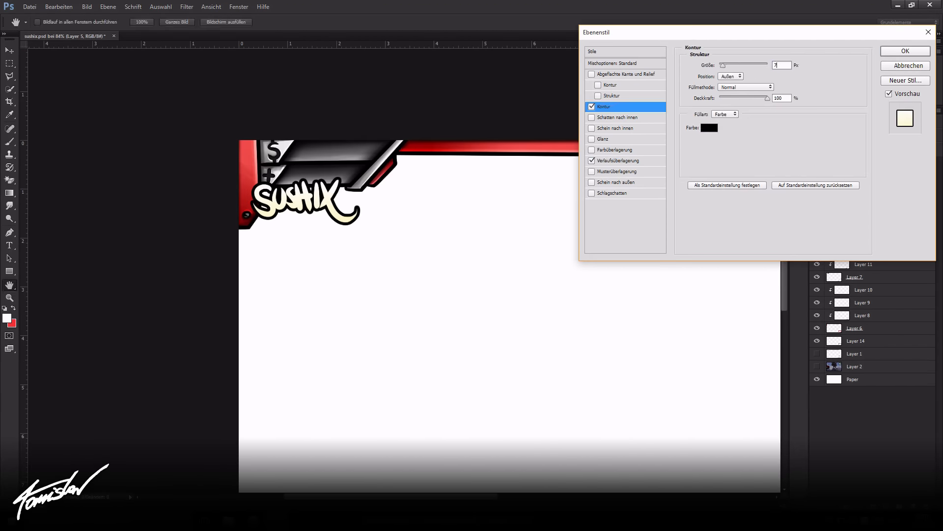
{"action": "left_click", "coordinate": [904, 51]}
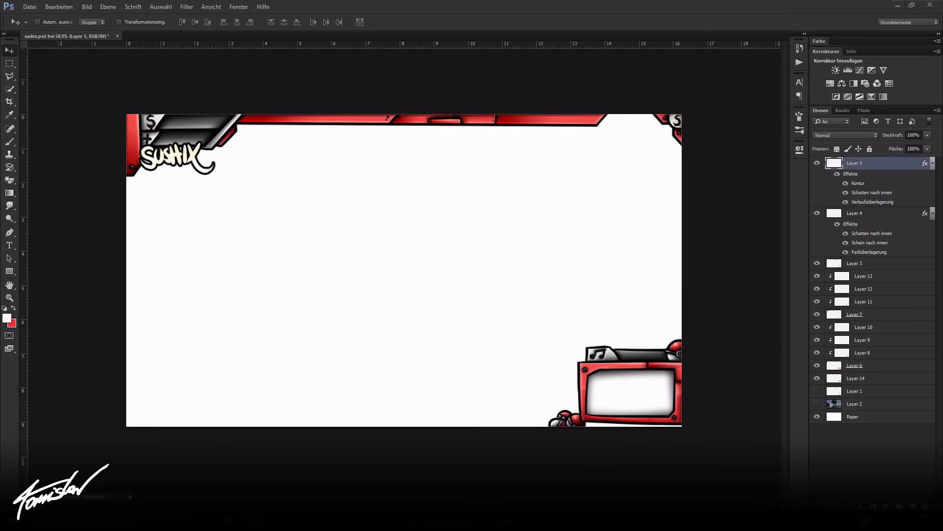